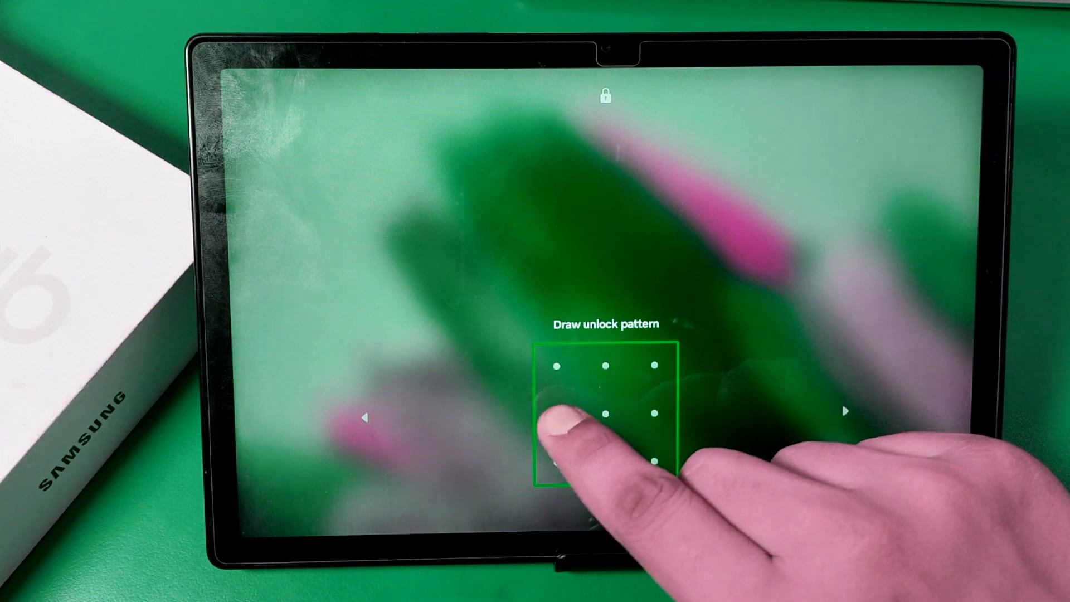
Step: Draw the unlock pattern on the lock screen to reach the home screen
left_click_drag(559, 361, 655, 450)
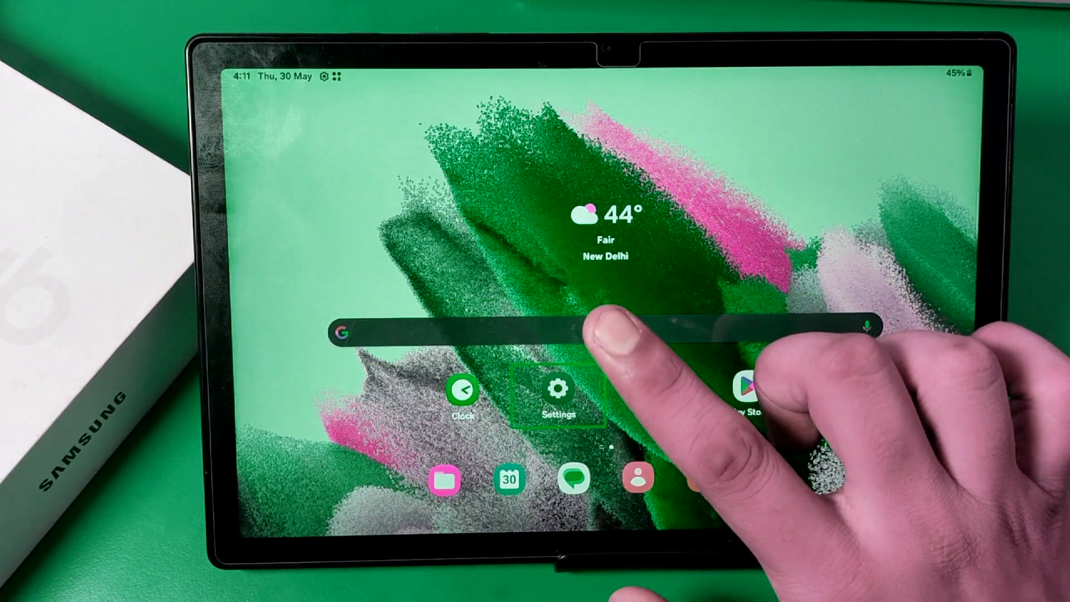
Step: Launch Settings from the home screen and back out of the TalkBack page to Connections
left_click(557, 389)
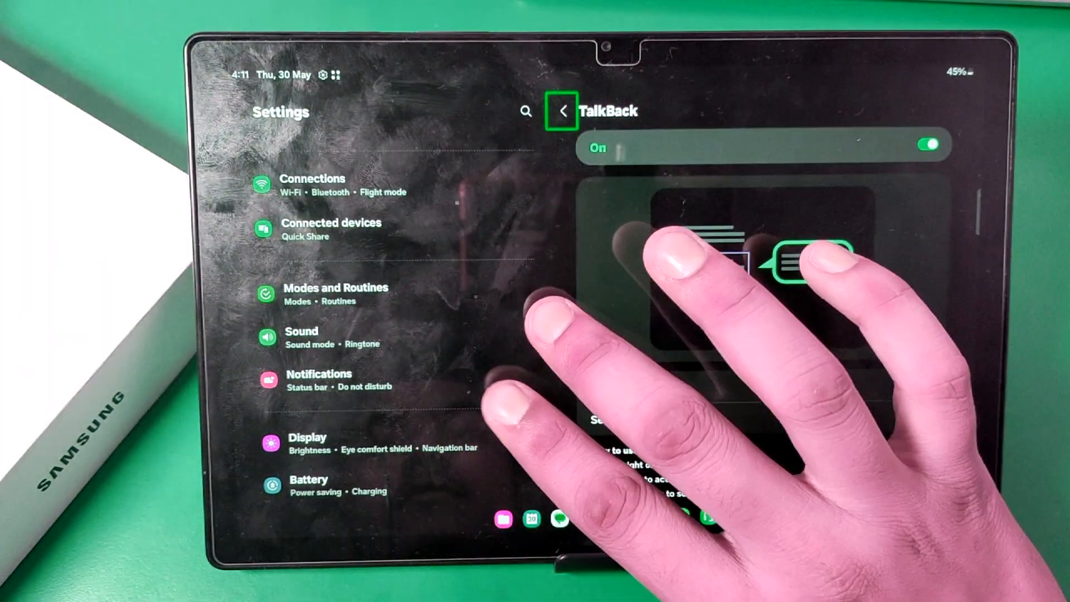
left_click(562, 111)
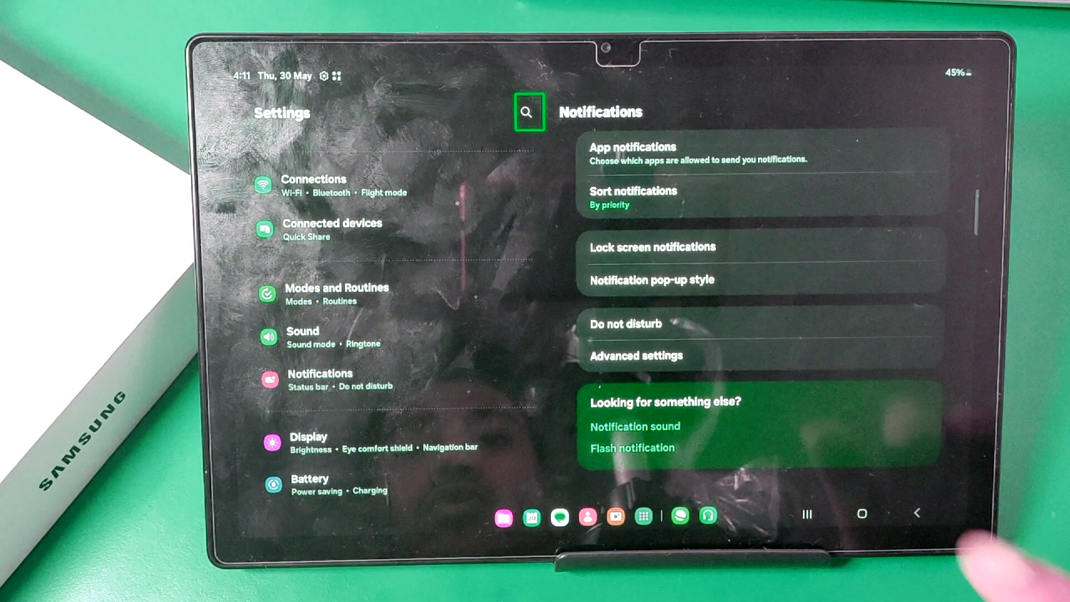
left_click(525, 111)
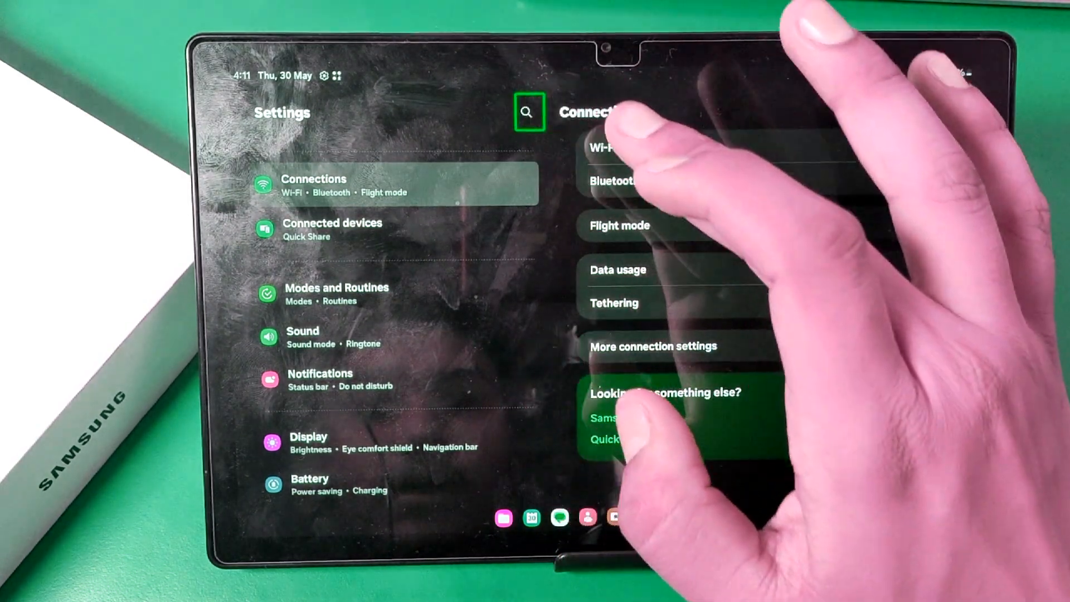
Step: Search Settings for 'talkback' via the recent search chip and pick the TalkBack result
left_click(527, 111)
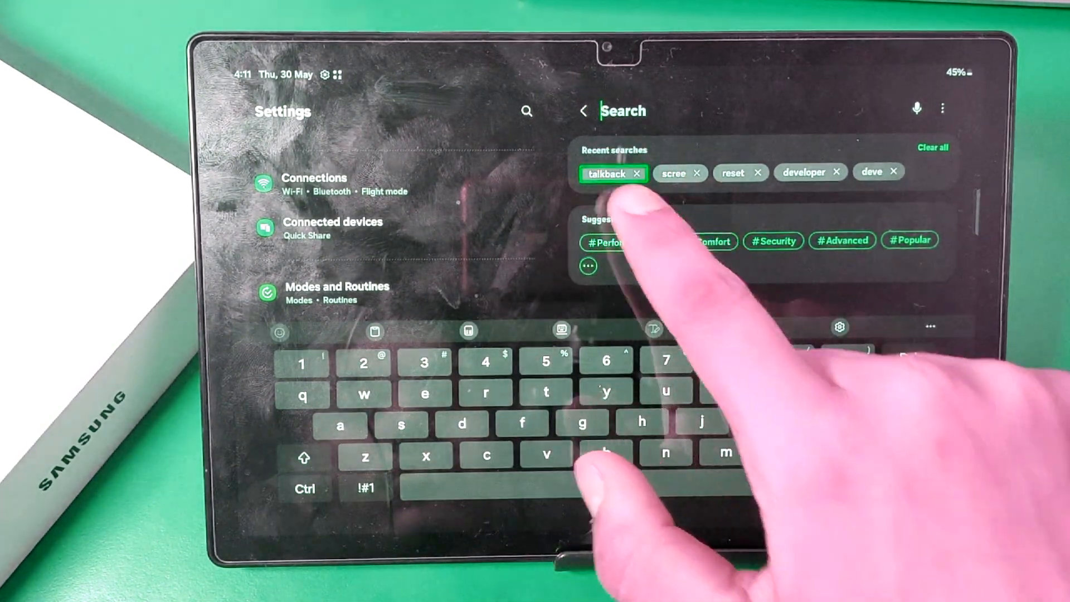
left_click(606, 174)
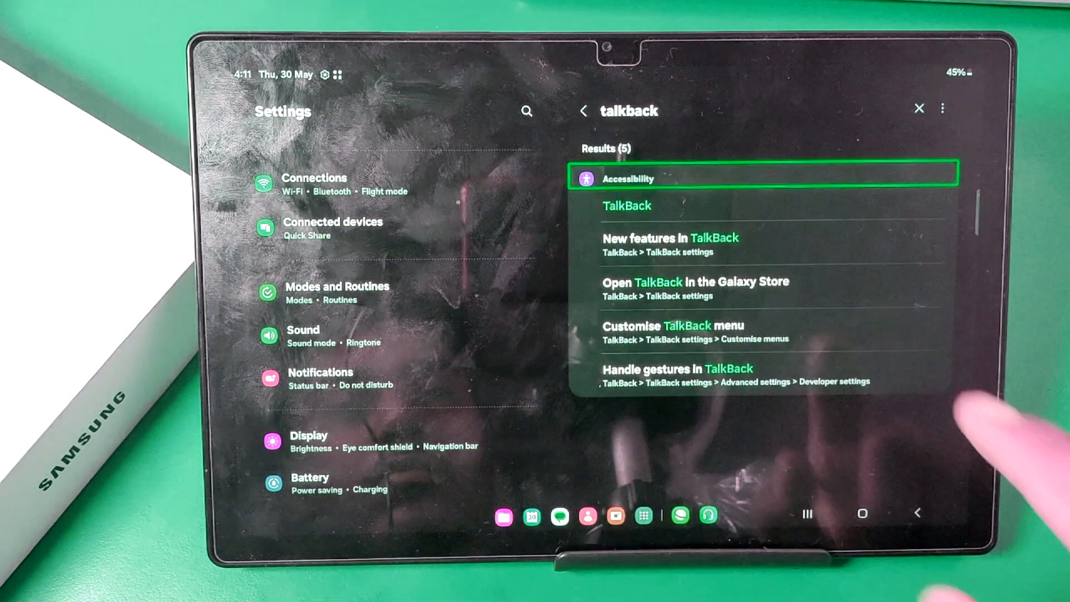
left_click(625, 205)
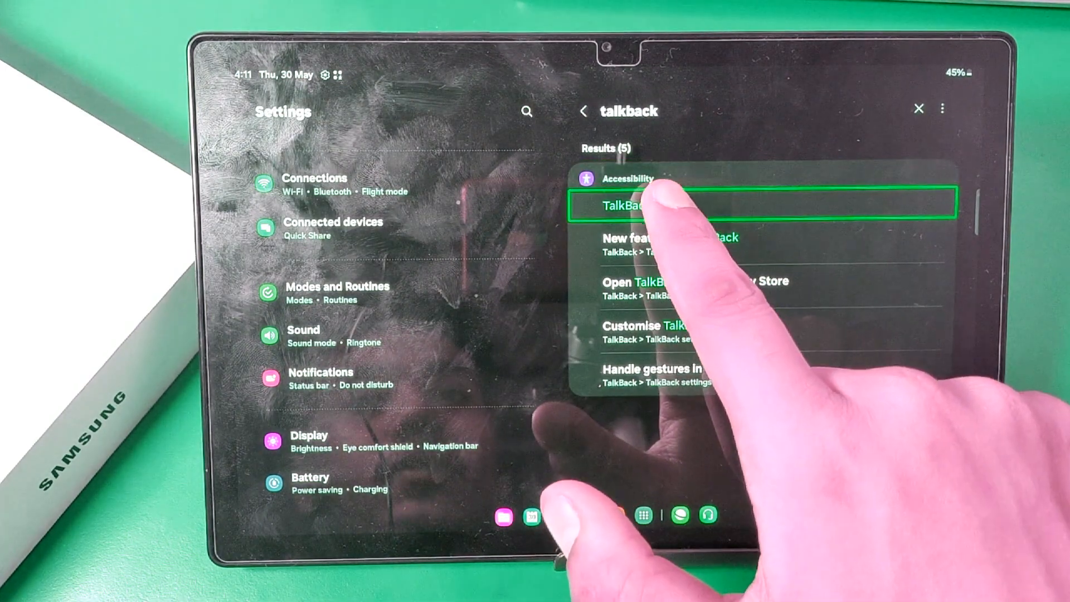
Step: Switch TalkBack off with the Turn off confirmation, then return home to the app drawer
left_click(628, 205)
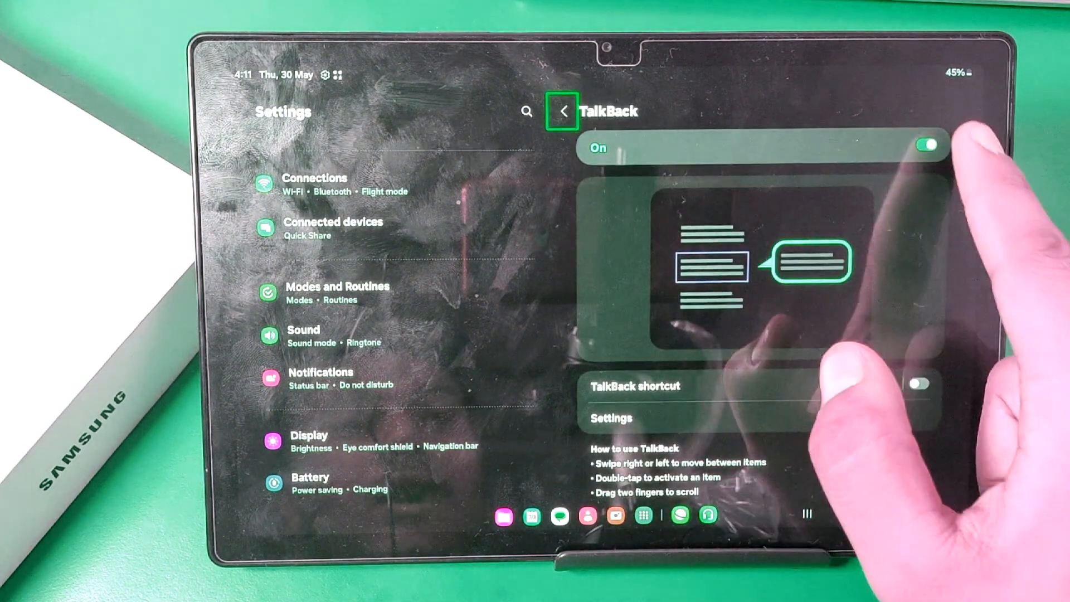
left_click(922, 145)
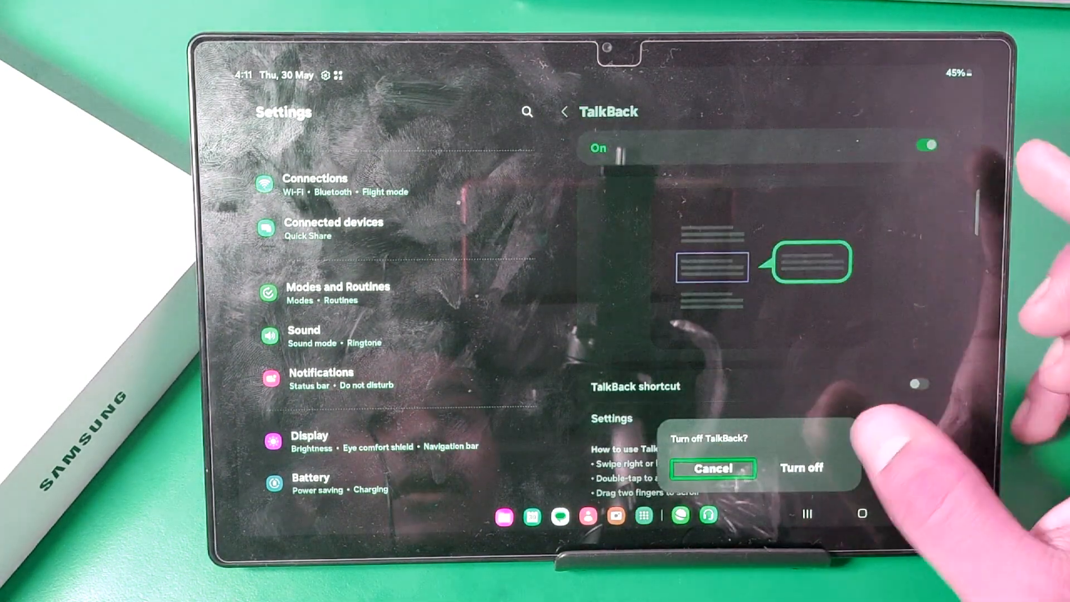
left_click(801, 468)
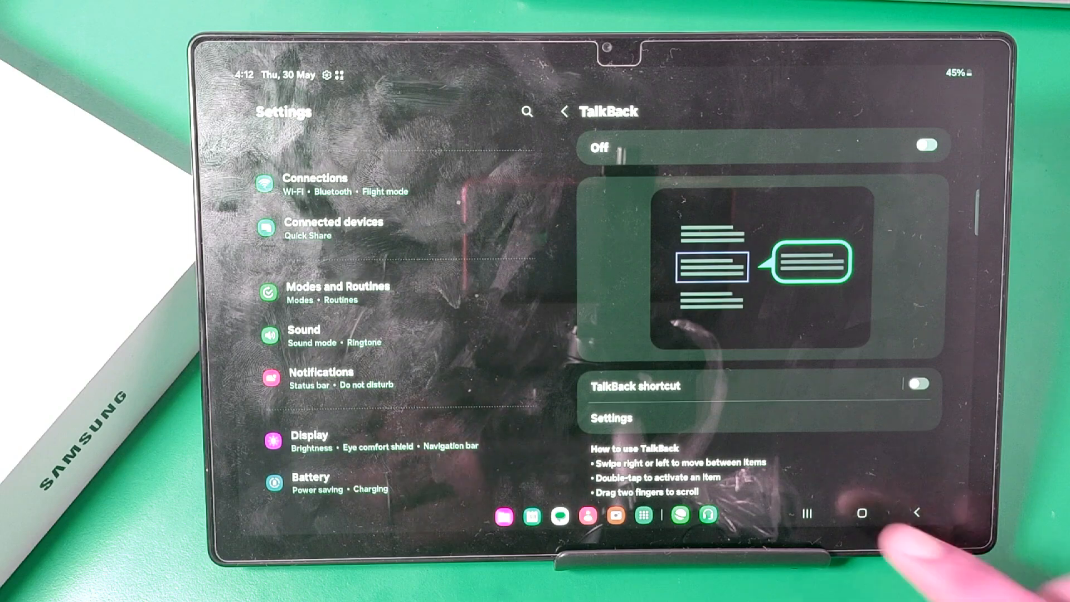
left_click(861, 513)
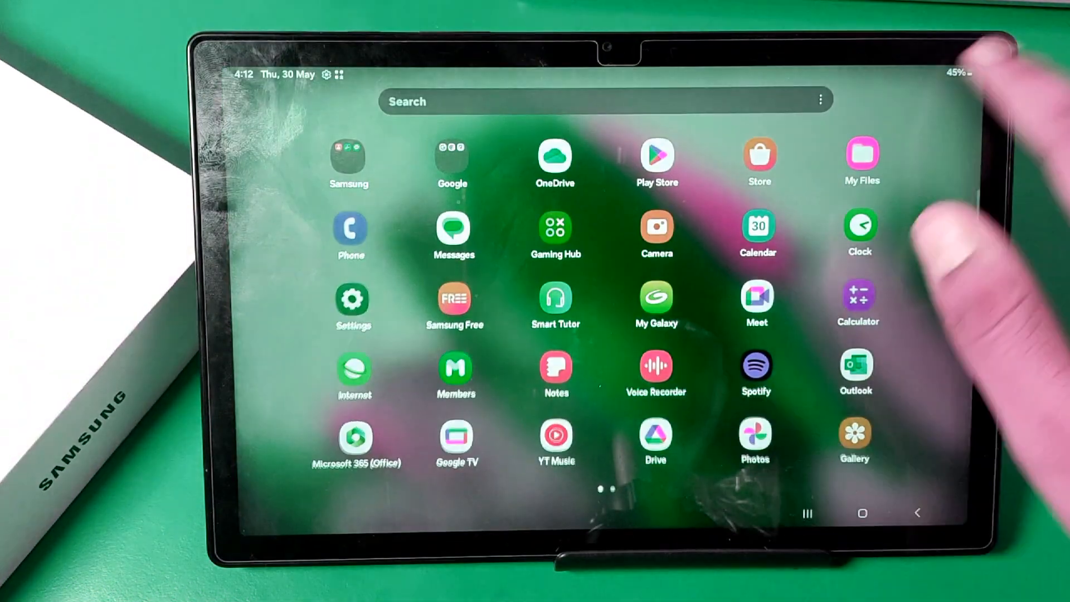